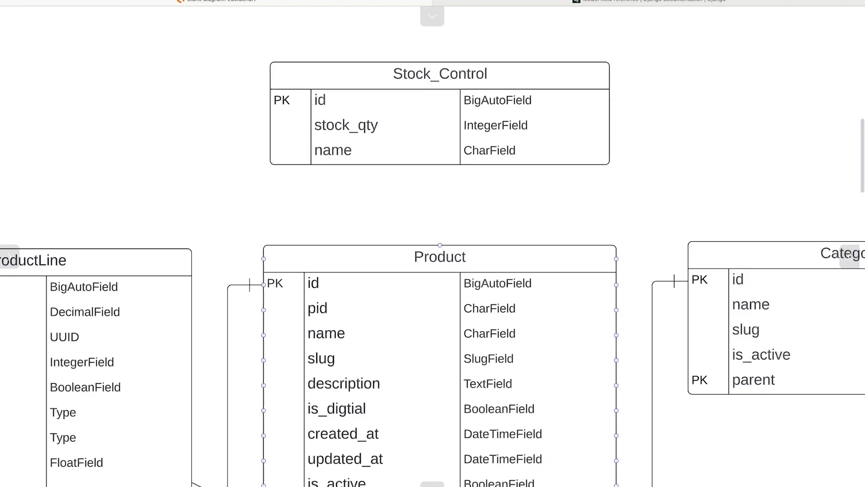
Step: Select the Stock_Control table to add a fourth row keyed 121
click(440, 74)
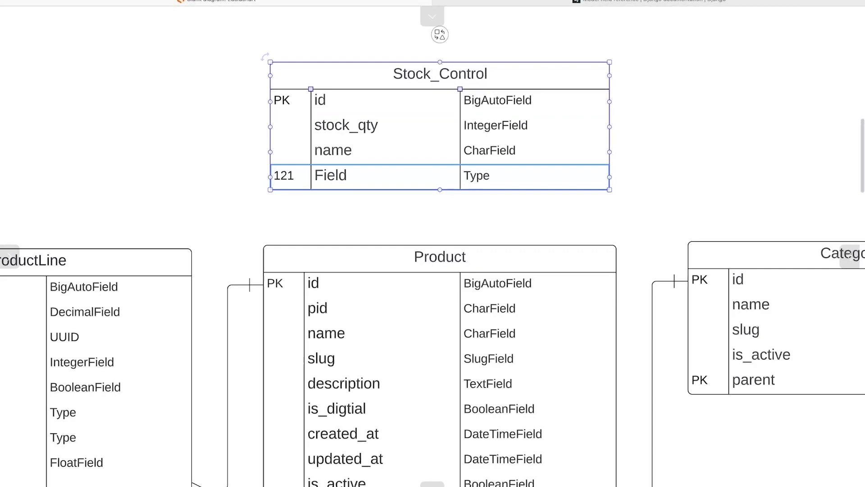
Step: Name the new 121 row stock_product and leave its type entry blank
double_click(331, 175)
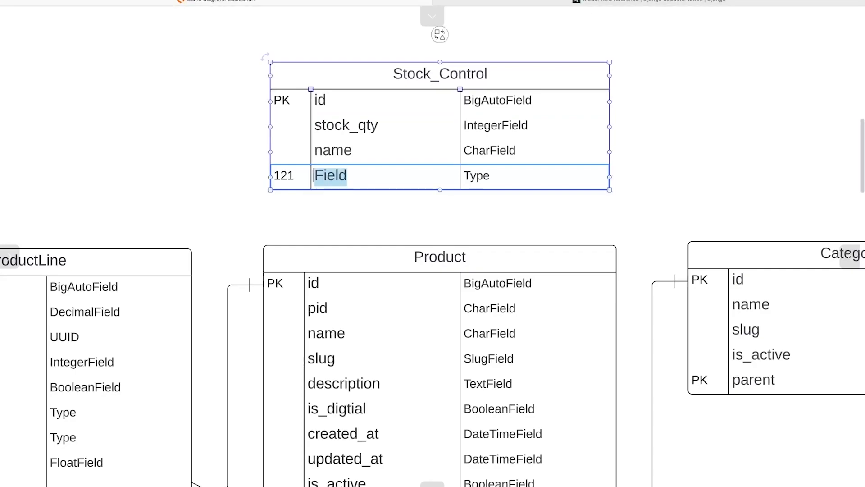
text(product)
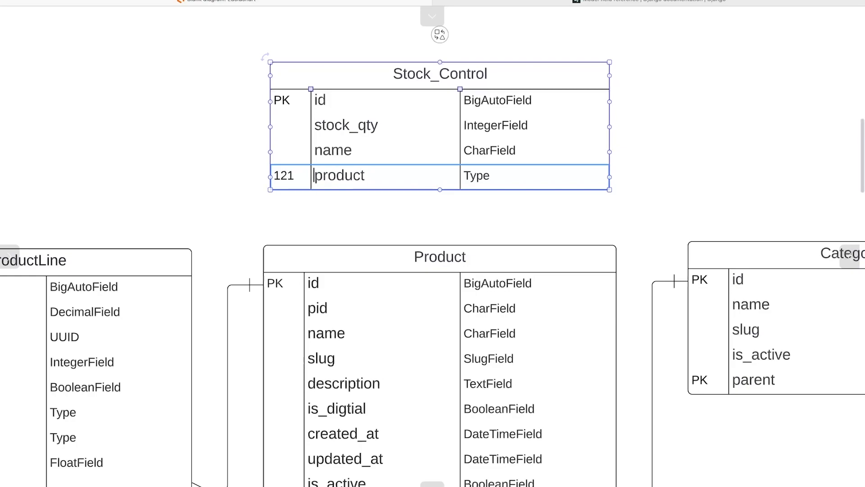
text(stock_)
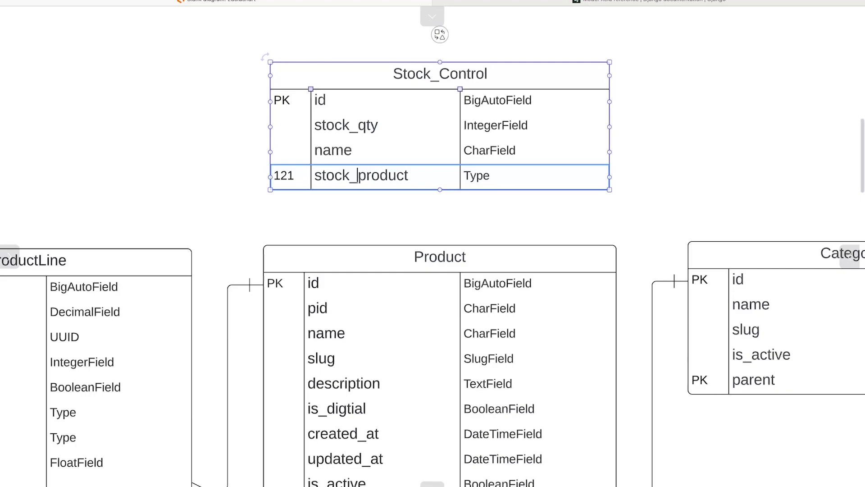
double_click(477, 176)
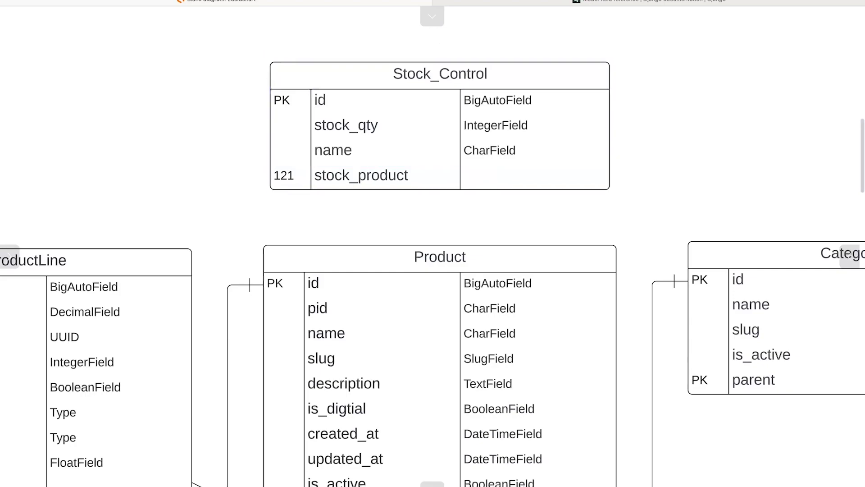
click(440, 257)
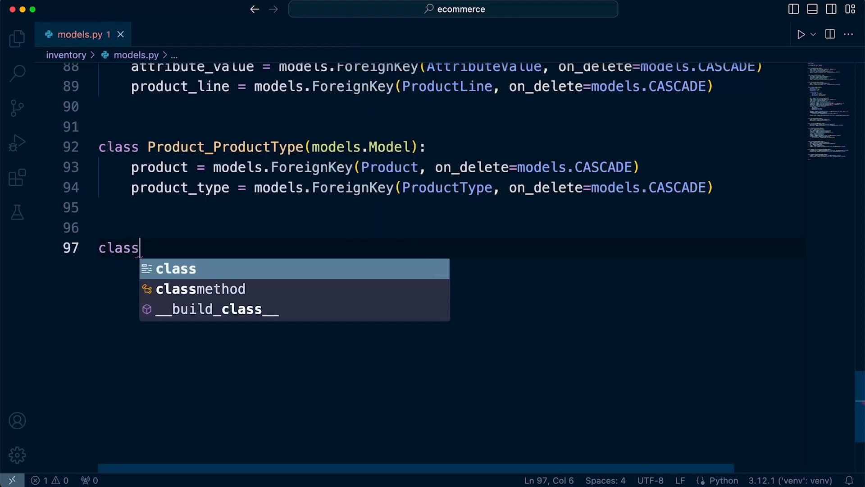
Step: Declare class StockControl(models.Model): in models.py
text(" St")
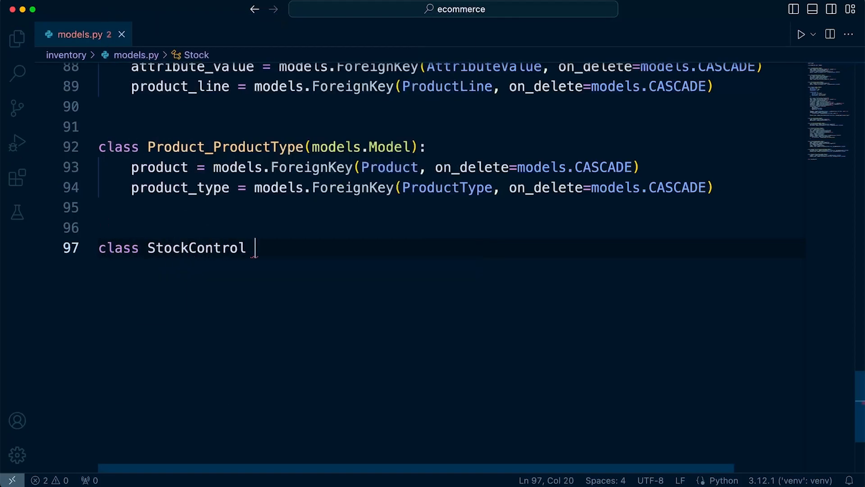
key(Backspace)
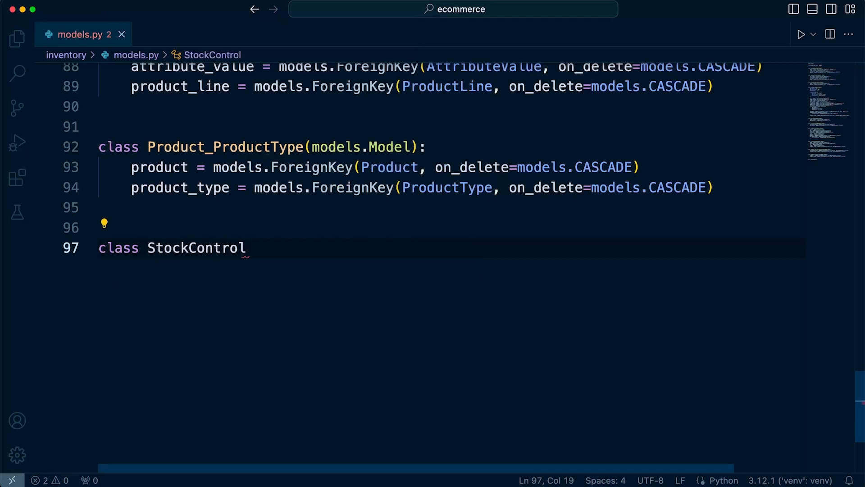
text((models.)
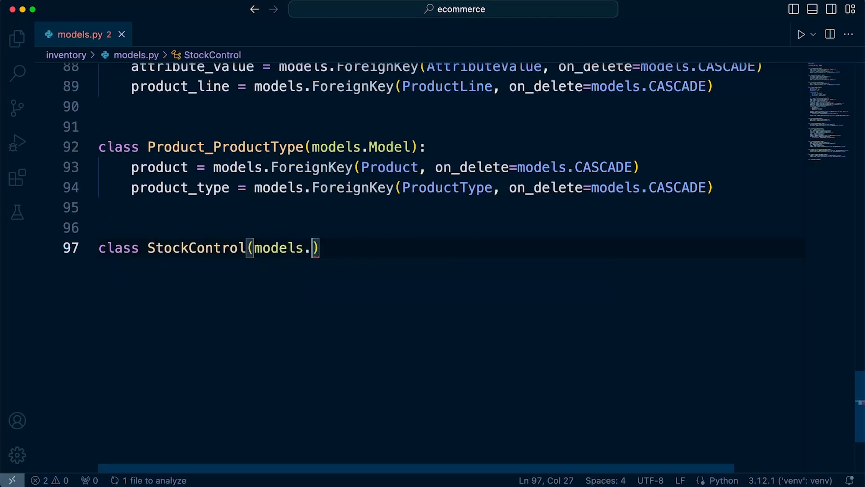
text(Model):)
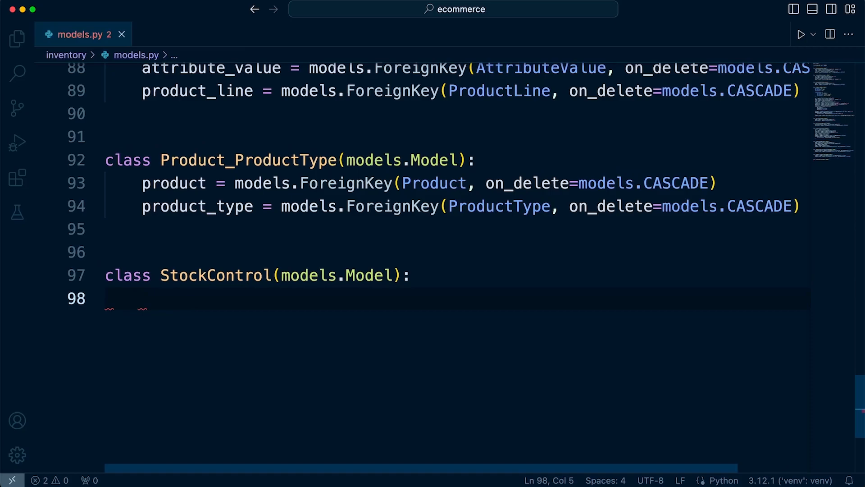
Step: Add stock_qty = models.IntegerField() as the first StockControl field
text(st)
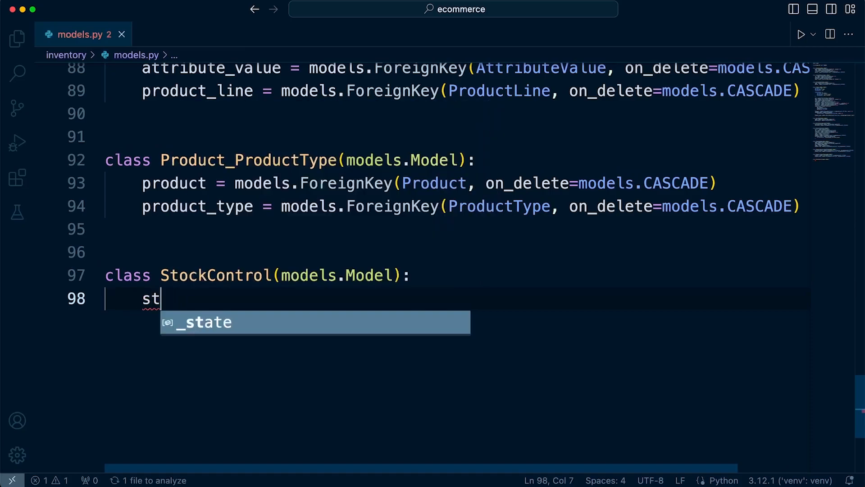
text(ock_qty =)
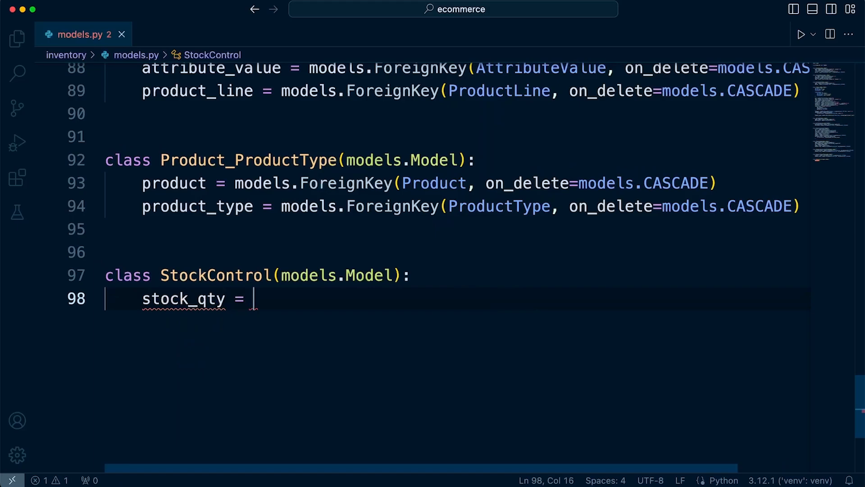
text(models.I)
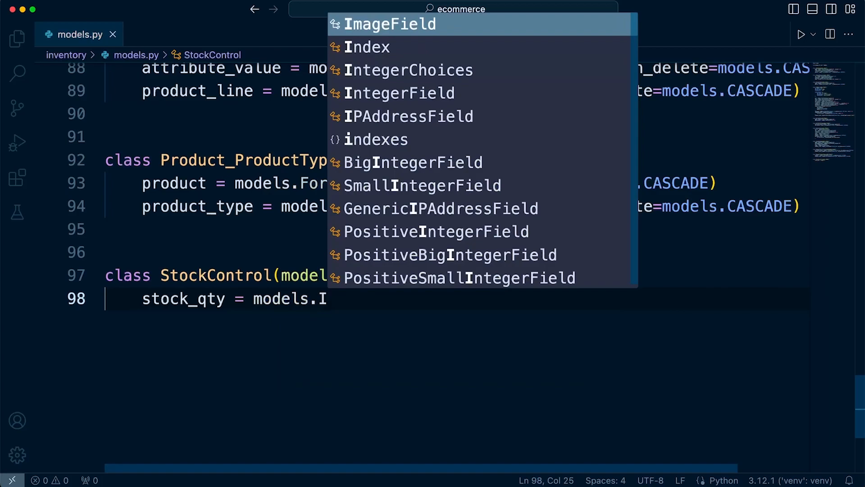
text(n)
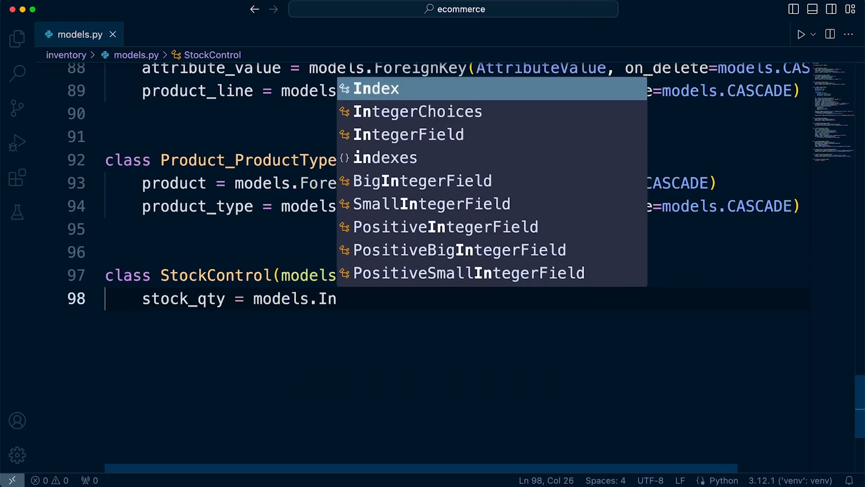
click(409, 134)
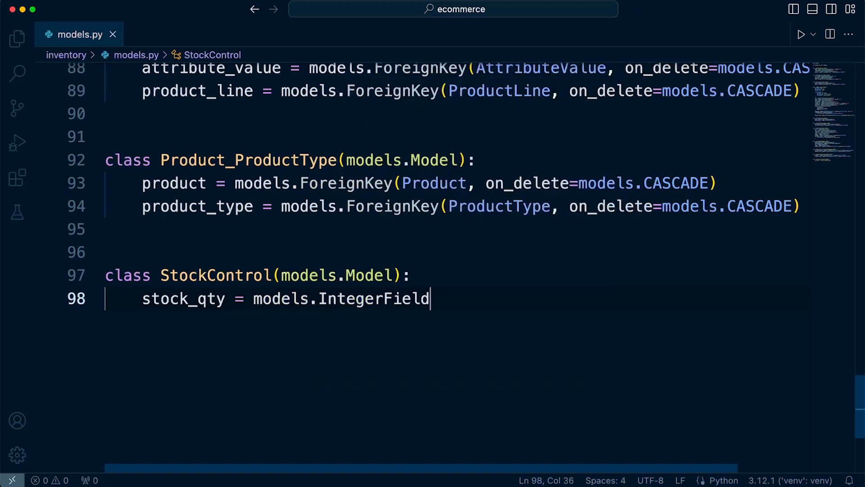
text(())
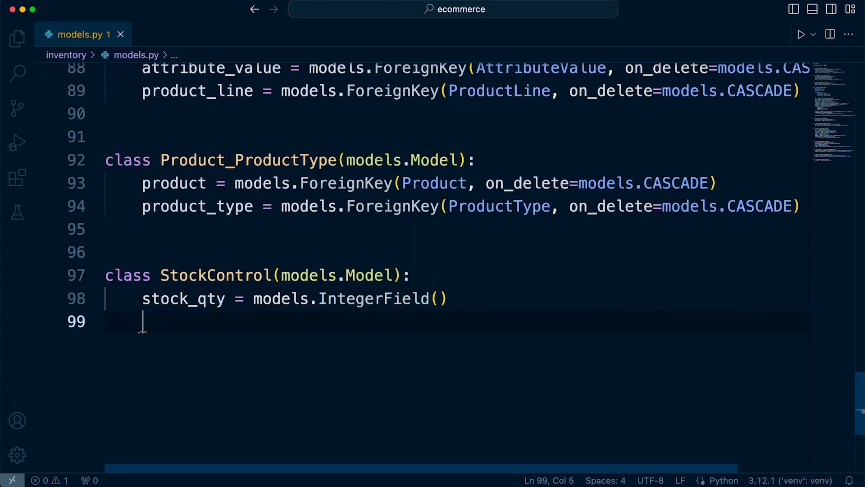
Step: Add name = models.CharField(max_length=100) below stock_qty
text(name)
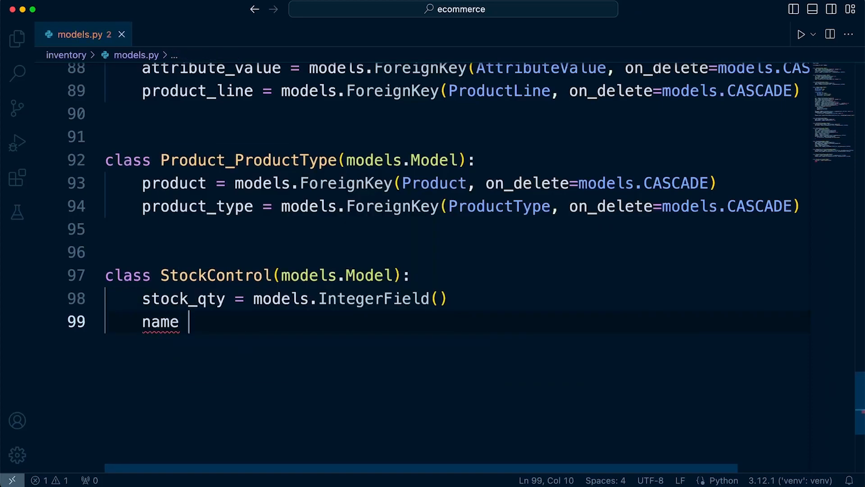
text(= models)
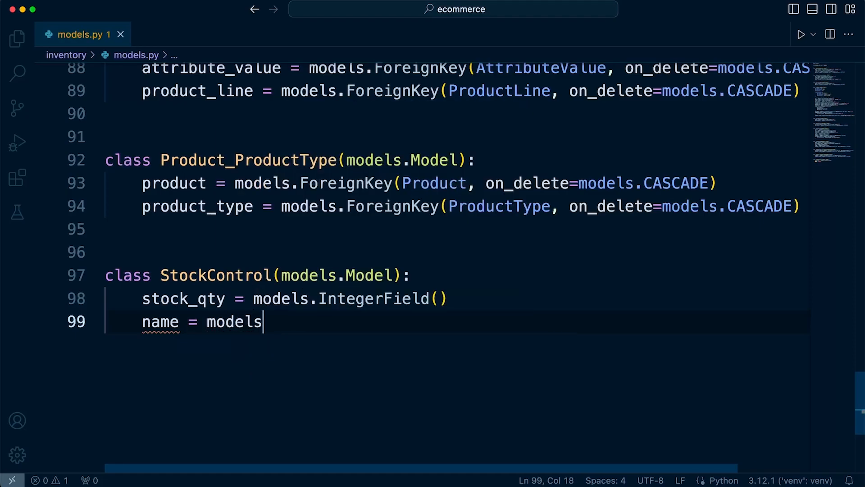
text(.CharField()
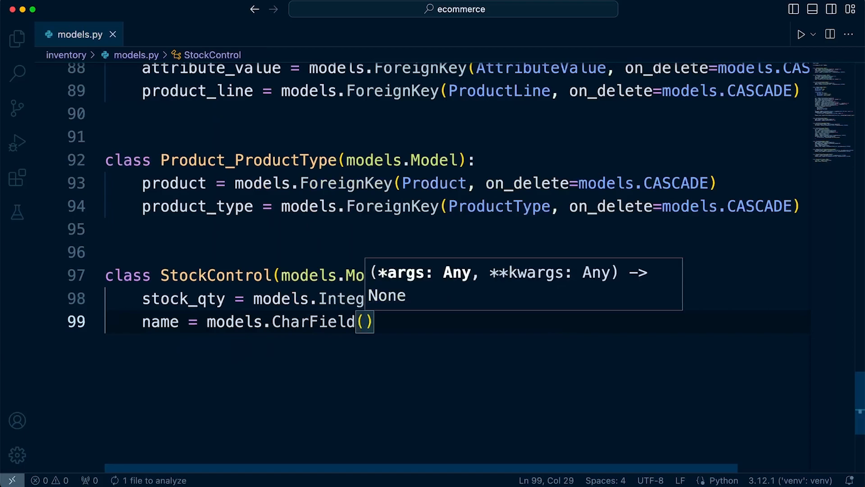
text(max_klength)
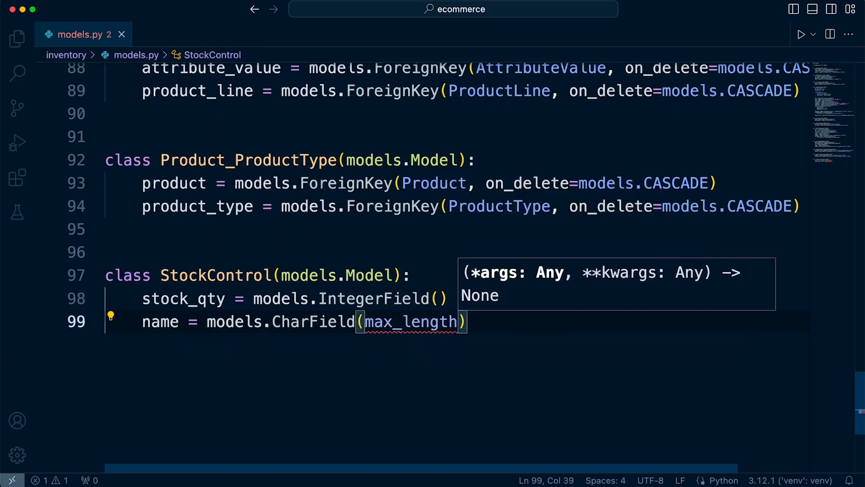
text(=100)
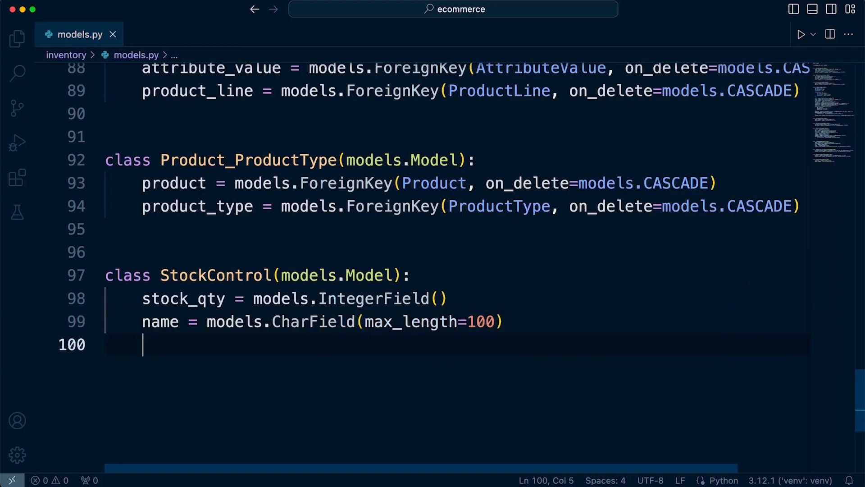
Step: Start stock_product = models.OneToOneField(Product in StockControl
text(stock_)
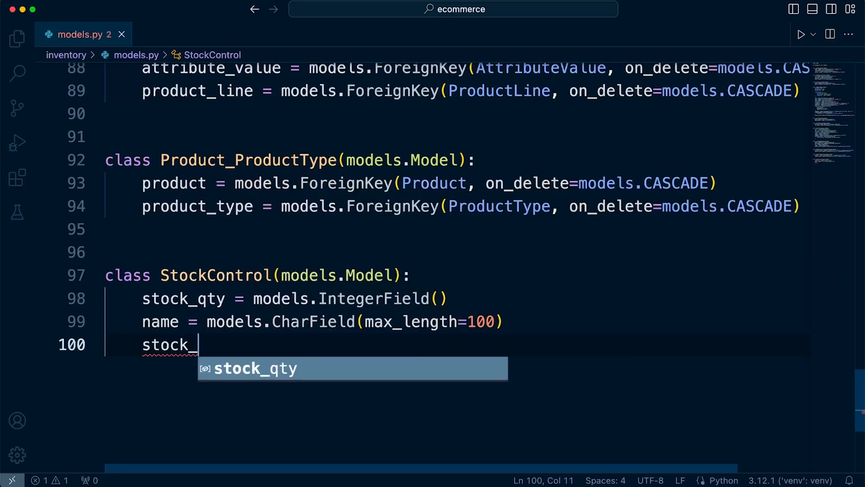
text(product =)
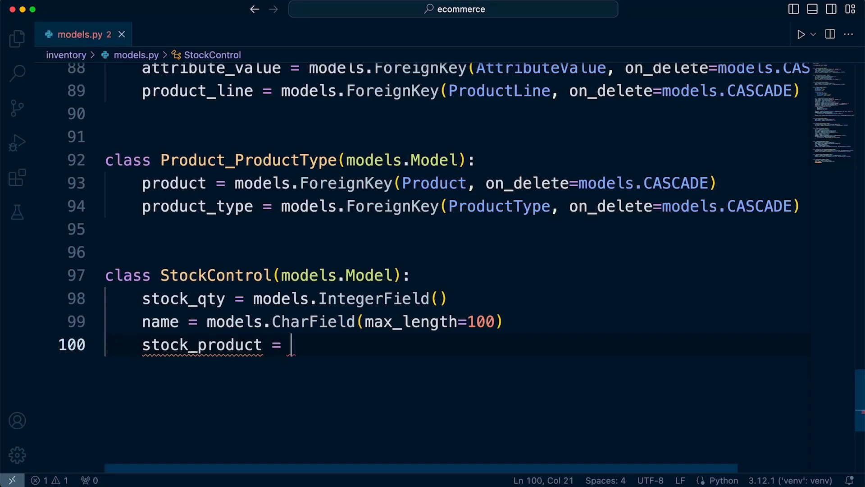
text(models)
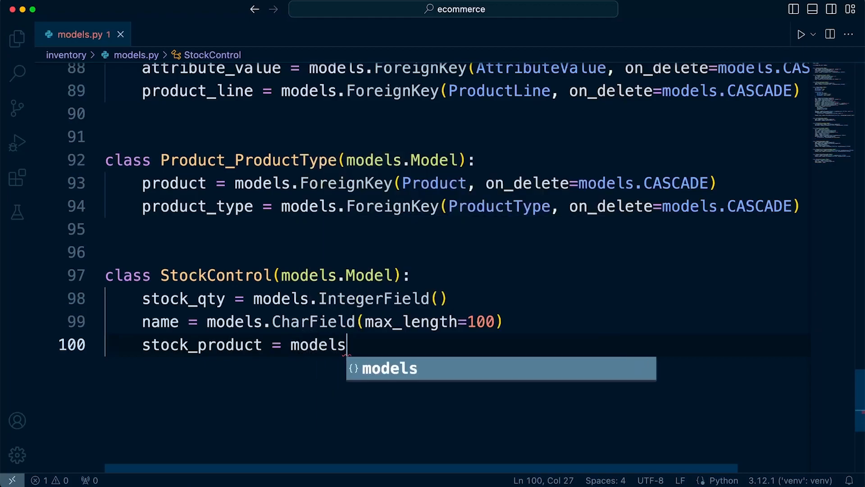
text(.OneToOneField)
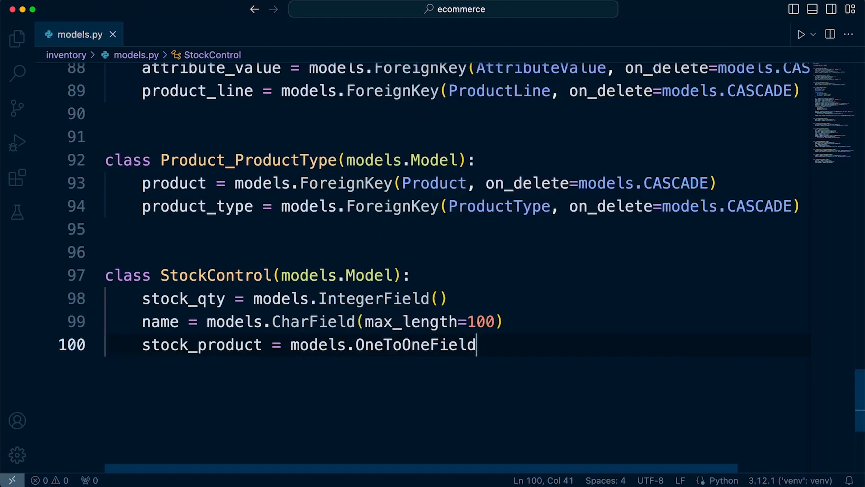
text(()
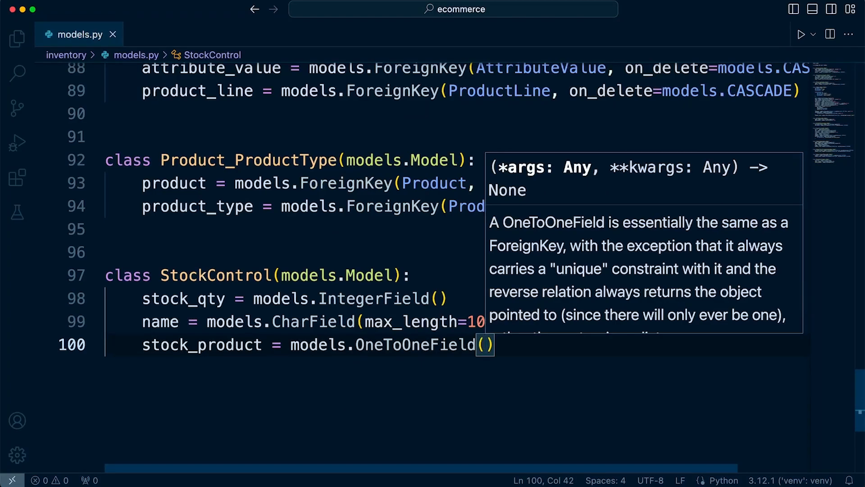
text(Product, on)
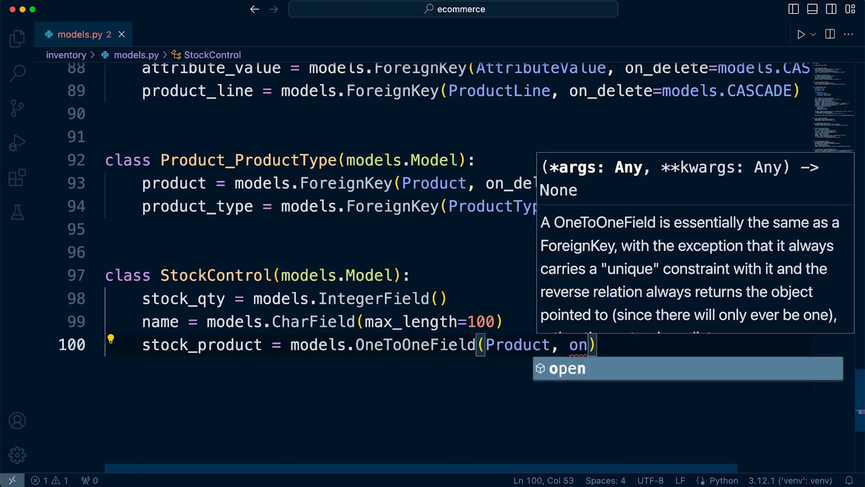
Step: Complete the field with on_delete=models.CASCADE and close the line
text(_delete=)
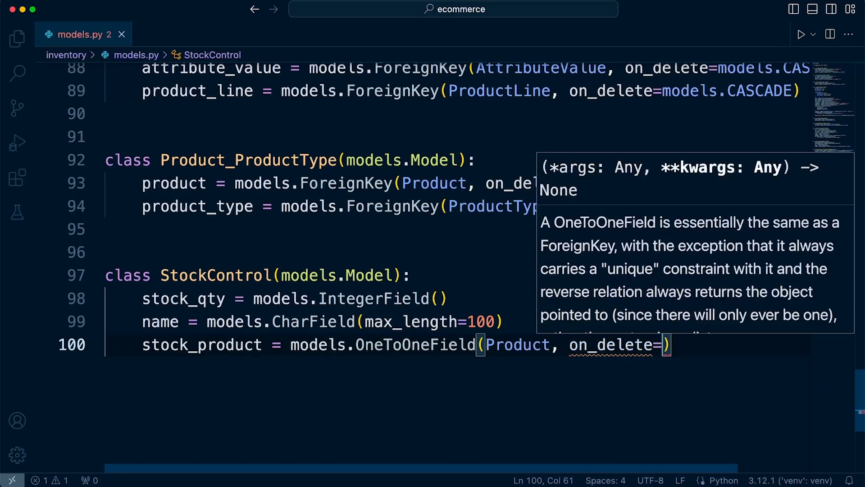
text(m)
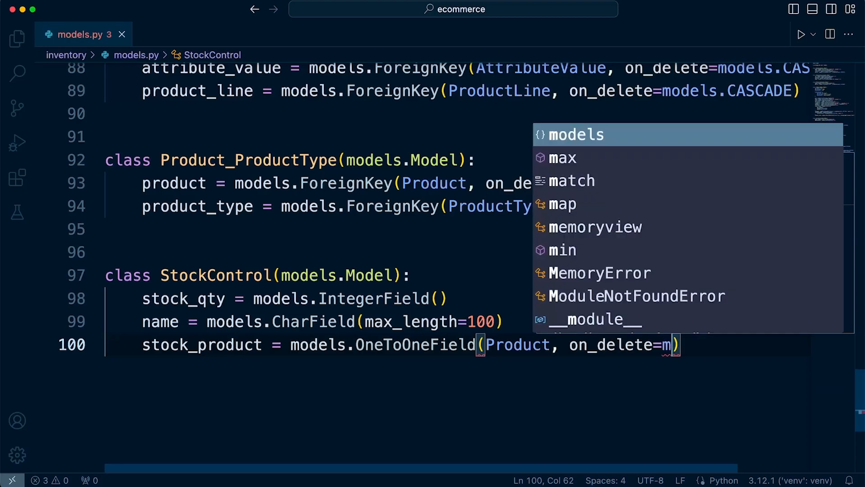
text(oel)
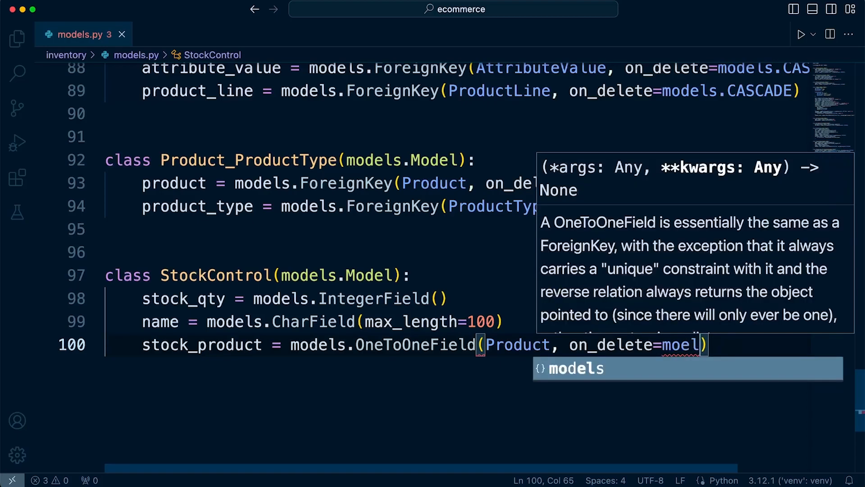
text(models.)
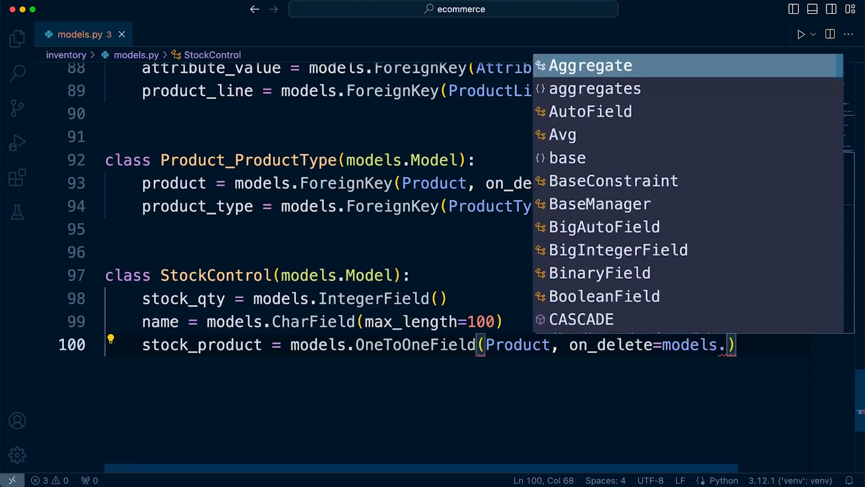
text(CASCADE)
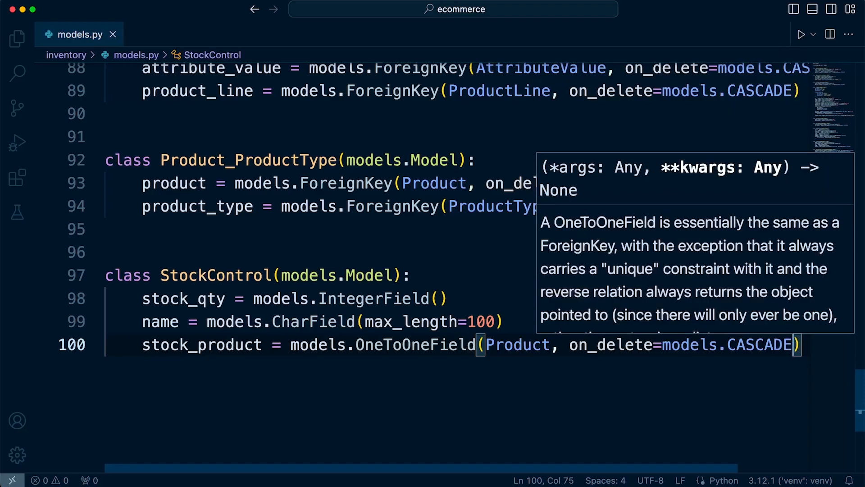
key(Enter)
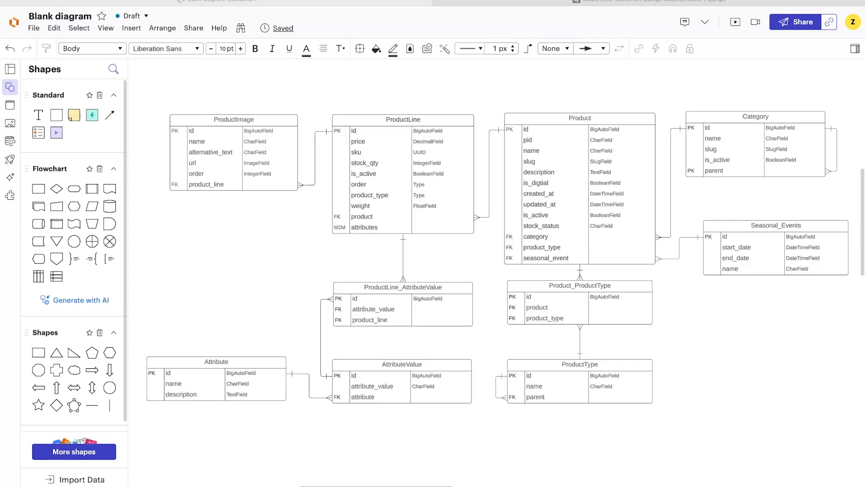
click(581, 118)
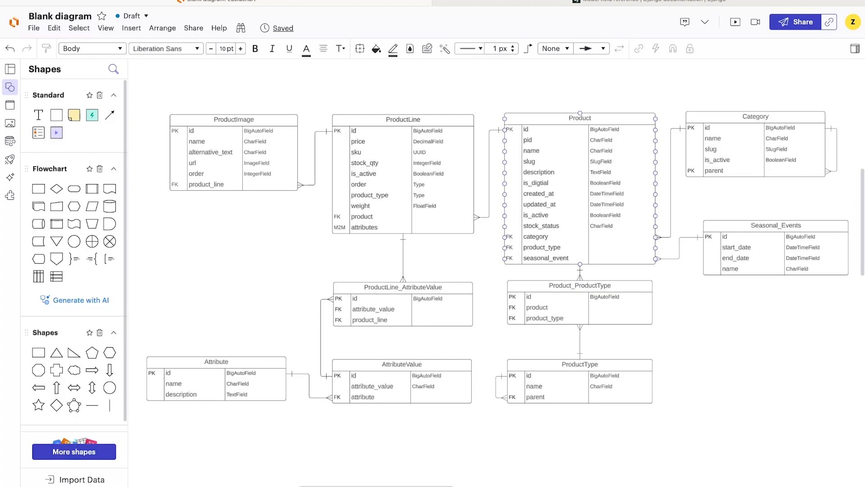